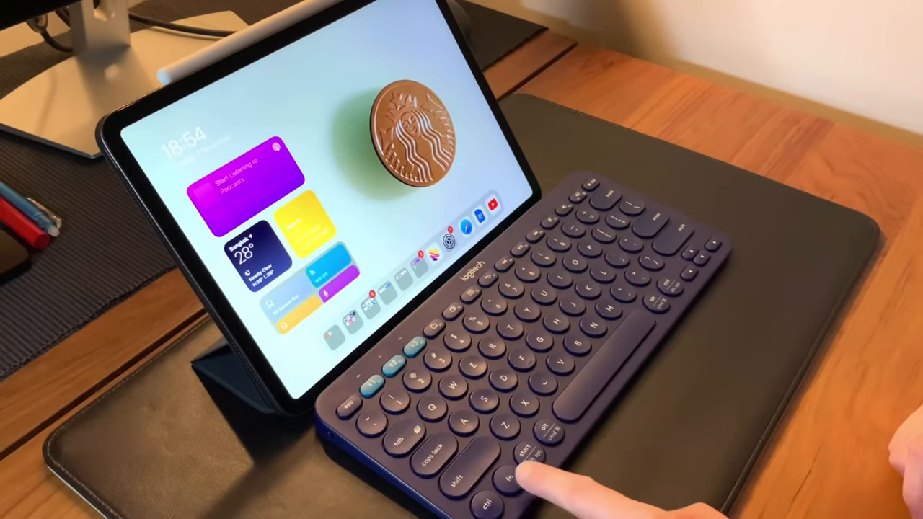
Summon the search field over the Home Screen from the Bluetooth keyboard.
key("fn+tab")
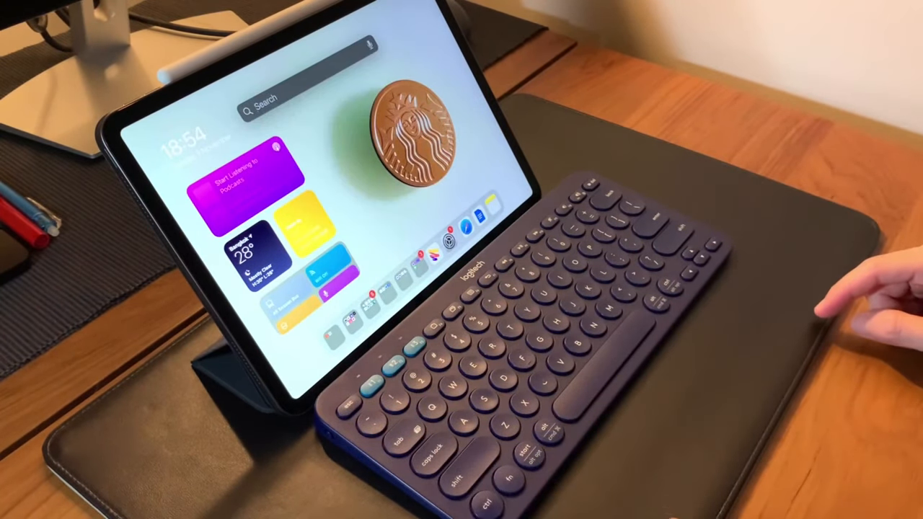
Search Spotlight for 'calendar', ending on the Settings Bluetooth page.
type("calendar")
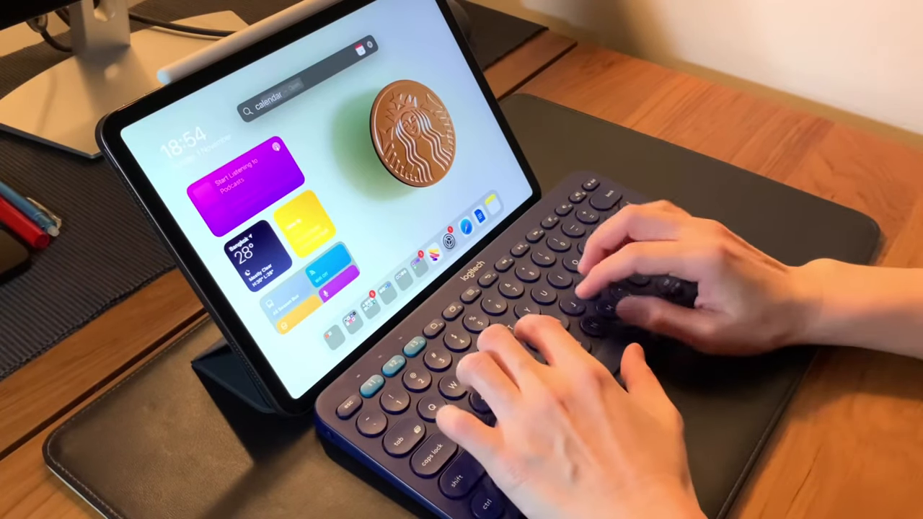
type("calendar")
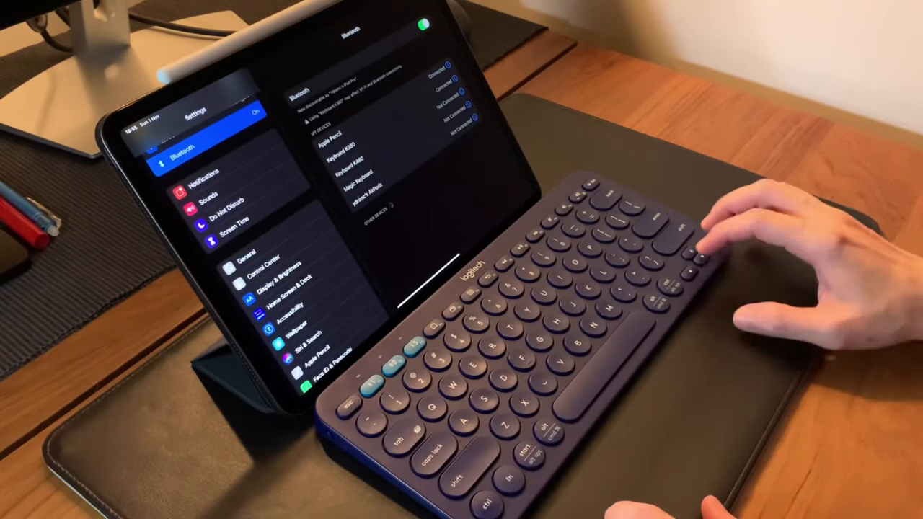
Switch on Full Keyboard Access under Accessibility > Keyboards.
left_click(288, 303)
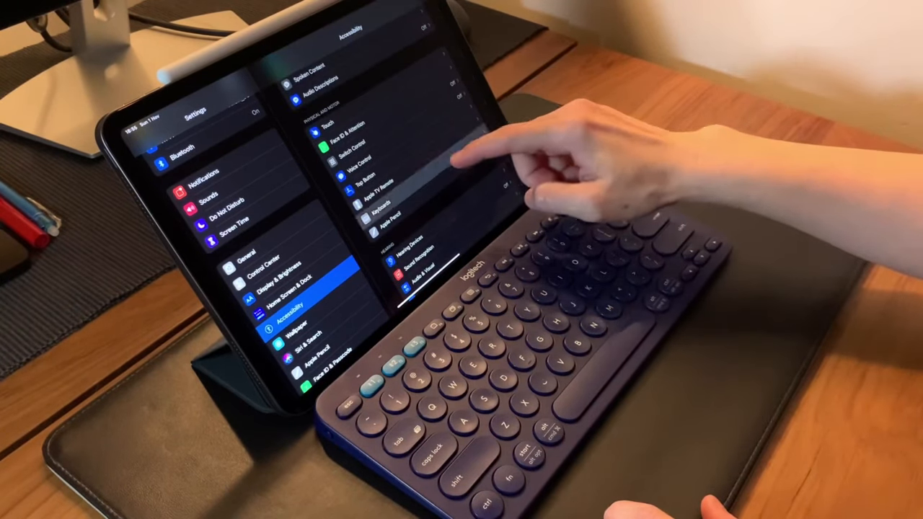
left_click(372, 209)
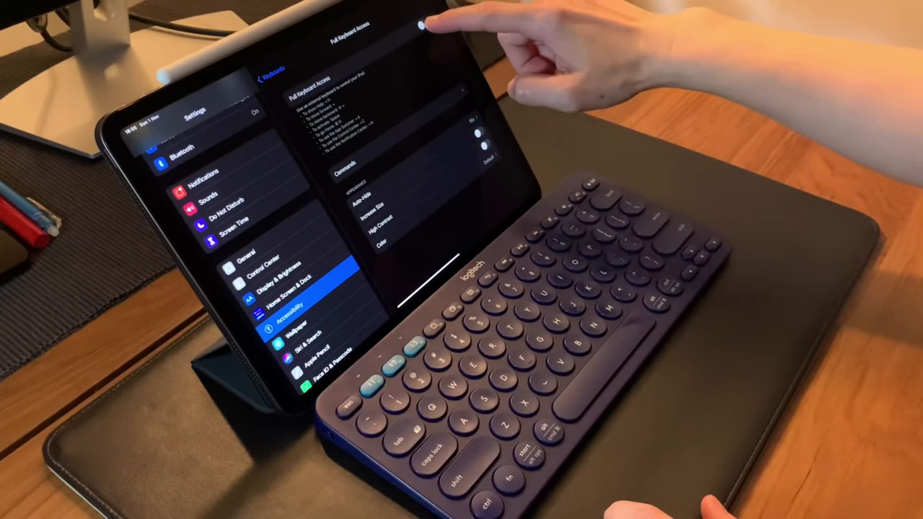
left_click(421, 26)
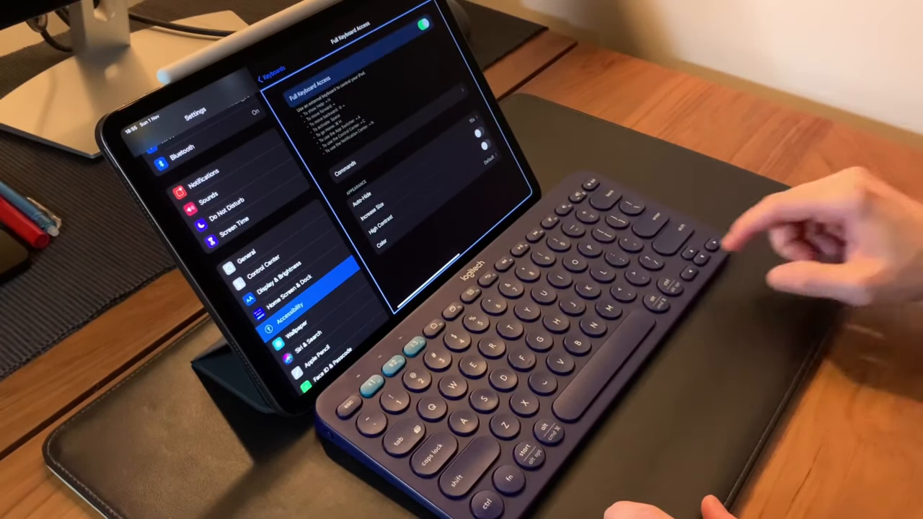